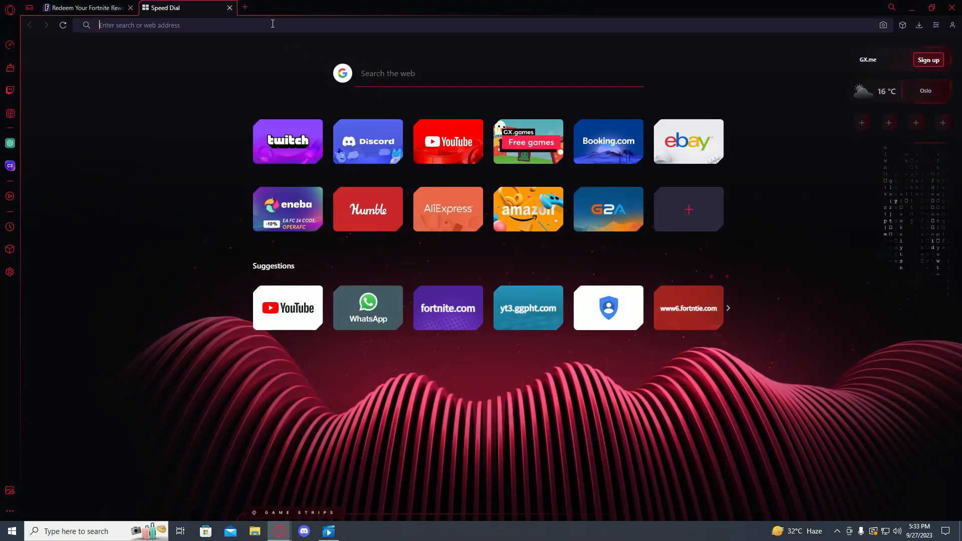
pyautogui.write('fortnite.com/redeem')
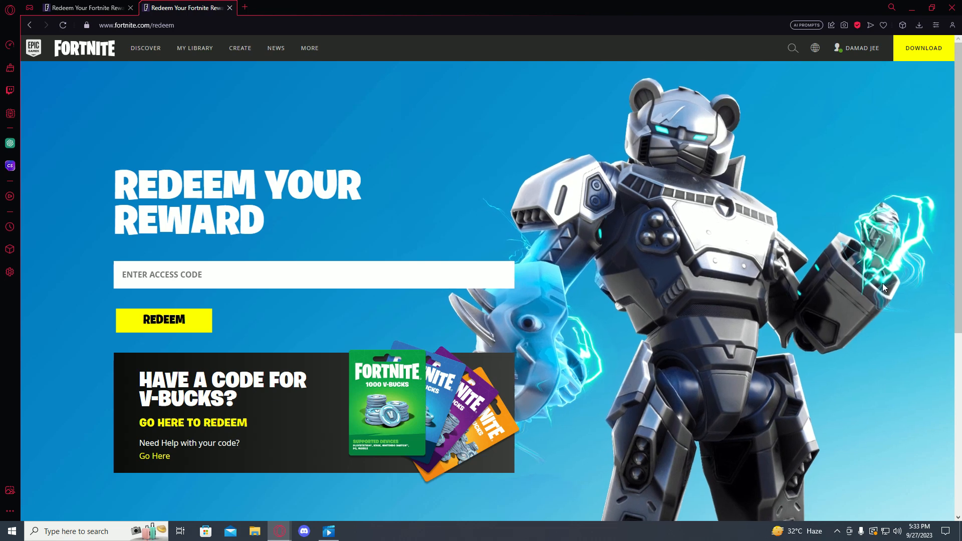
pyautogui.moveTo(196, 209)
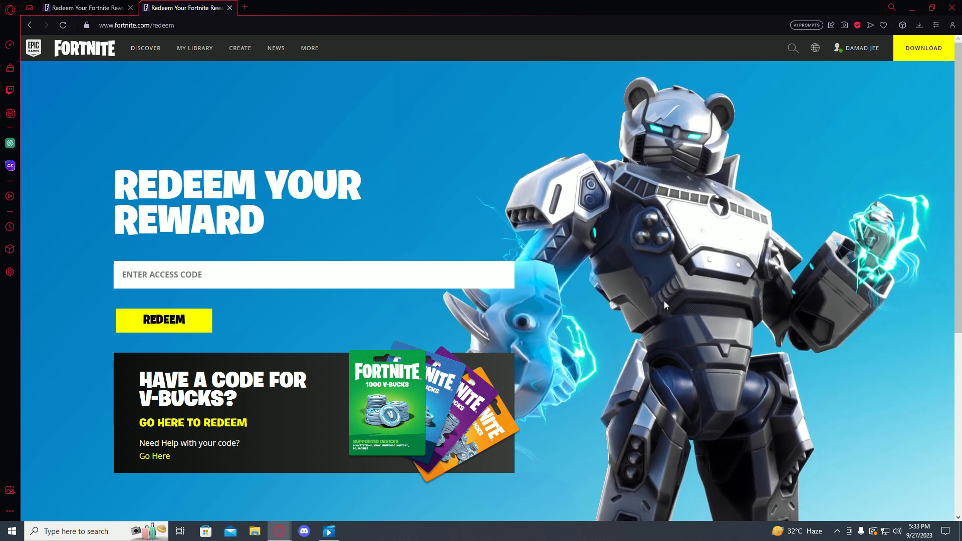
pyautogui.scroll(-3)
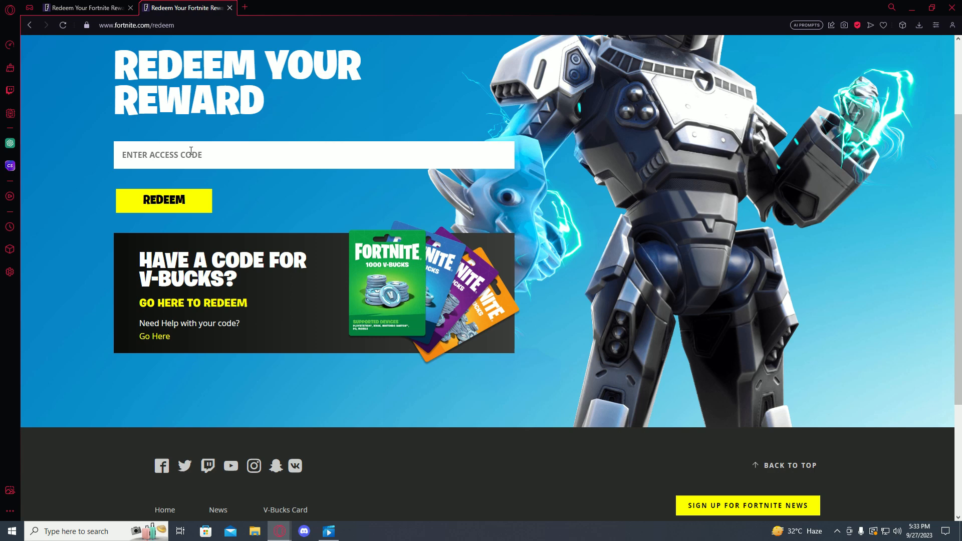
pyautogui.moveTo(183, 203)
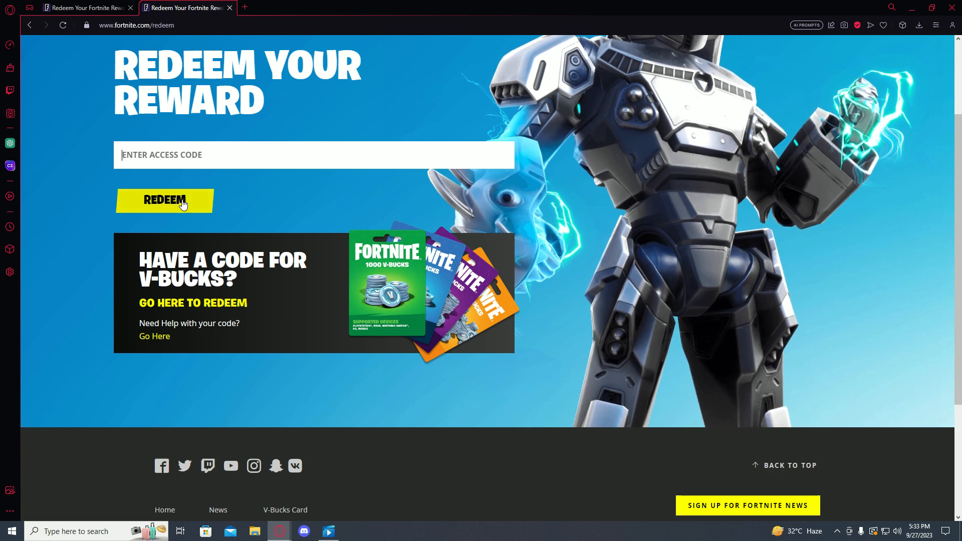